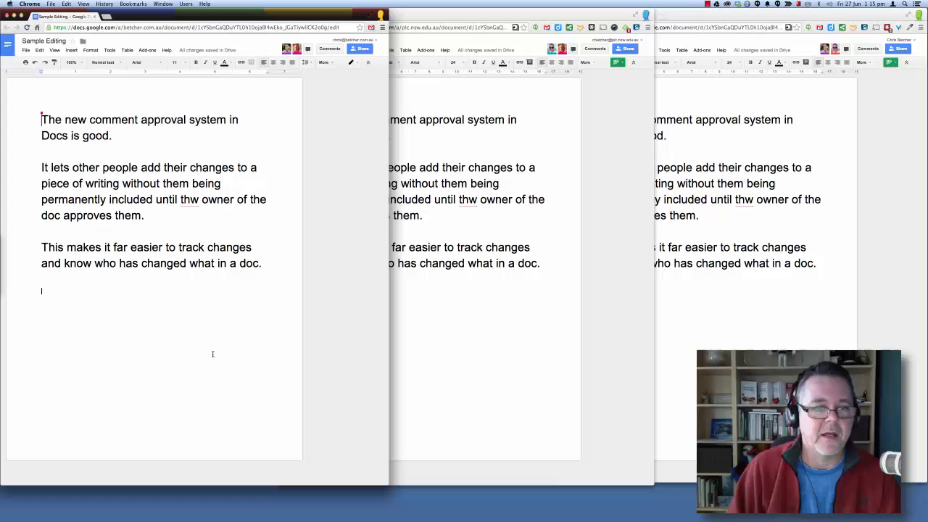
mouse_move(361, 49)
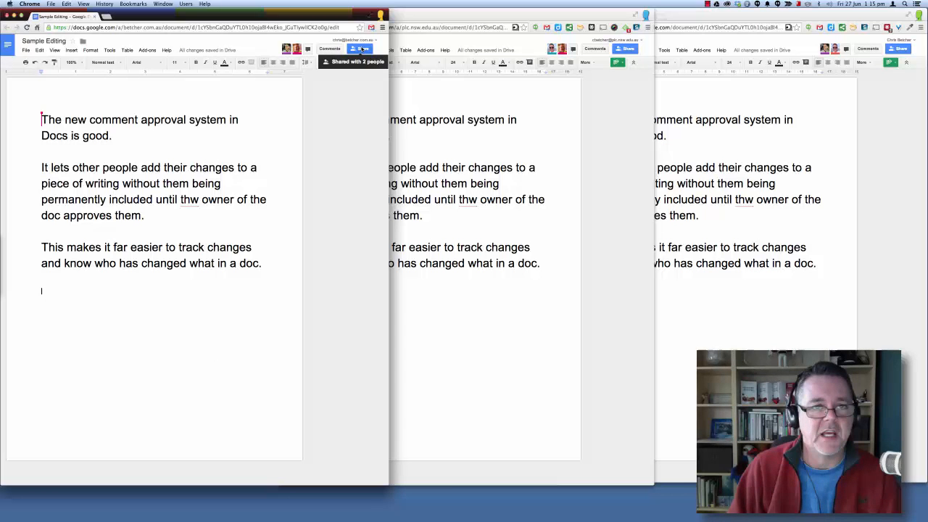
Keep both collaborators at Can comment access and save the sharing settings.
click(361, 48)
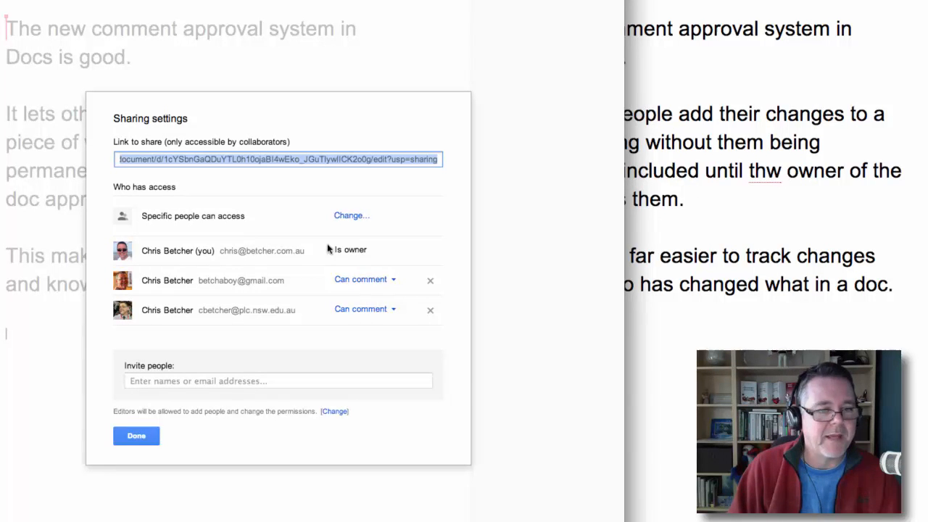
mouse_move(366, 250)
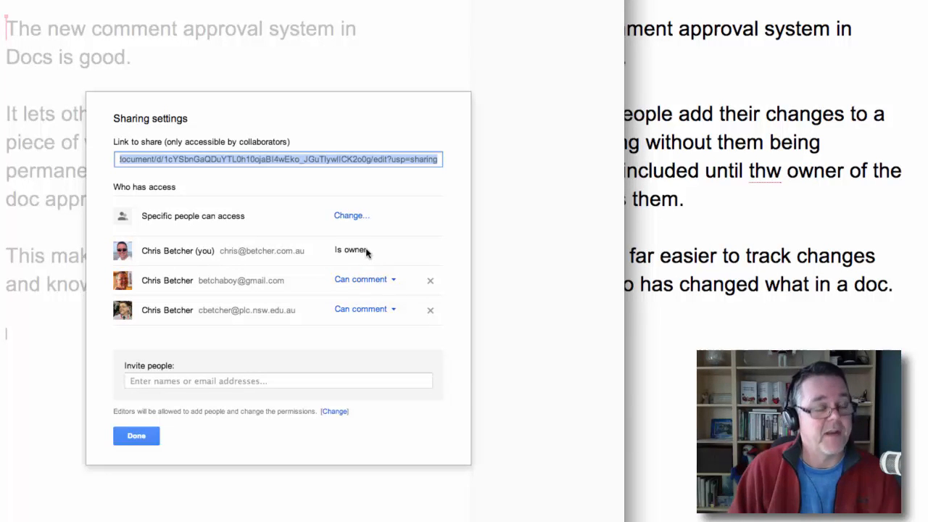
mouse_move(181, 301)
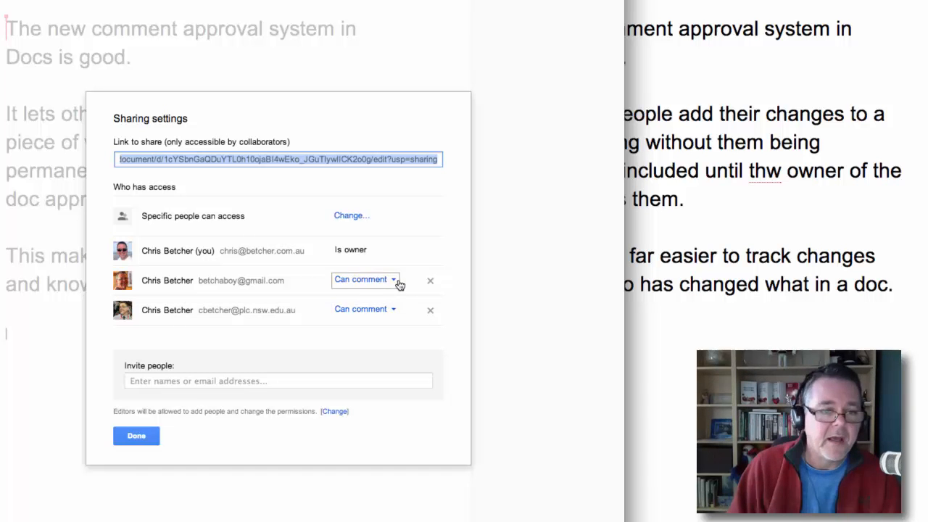
click(365, 279)
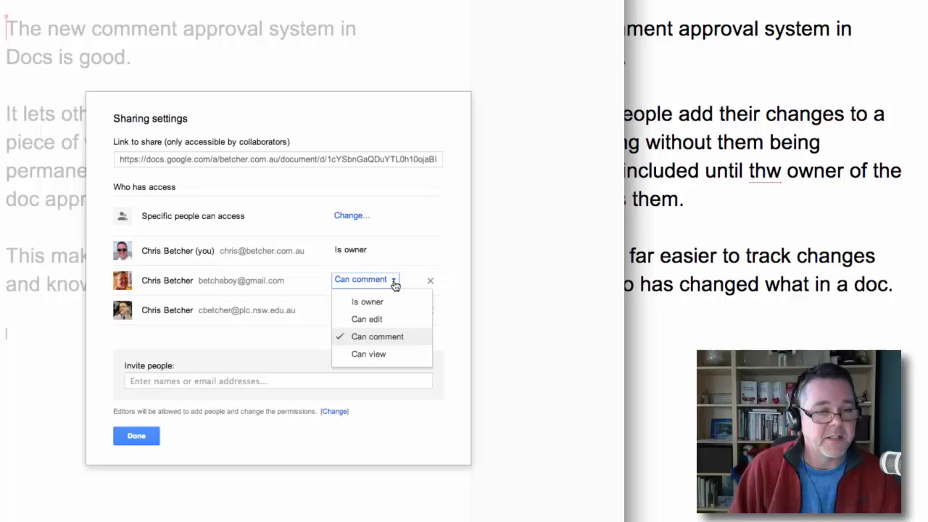
mouse_move(374, 319)
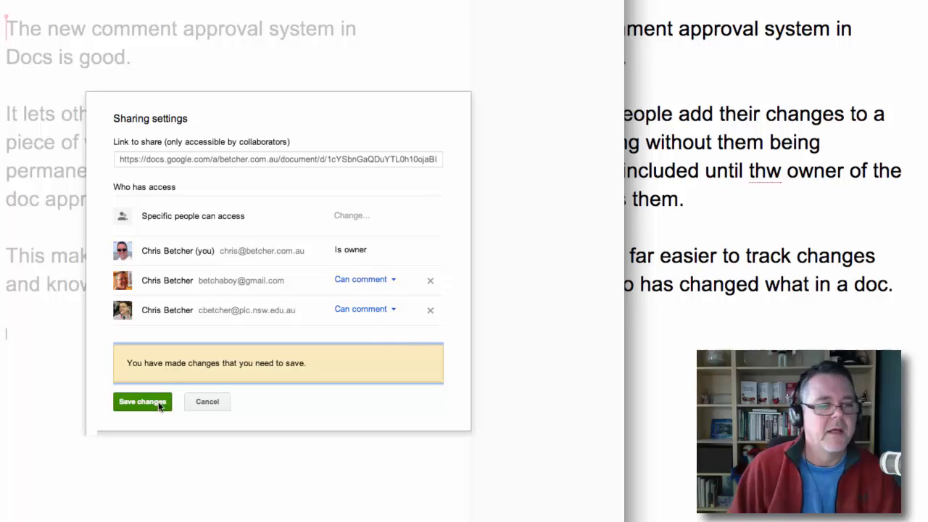
click(142, 401)
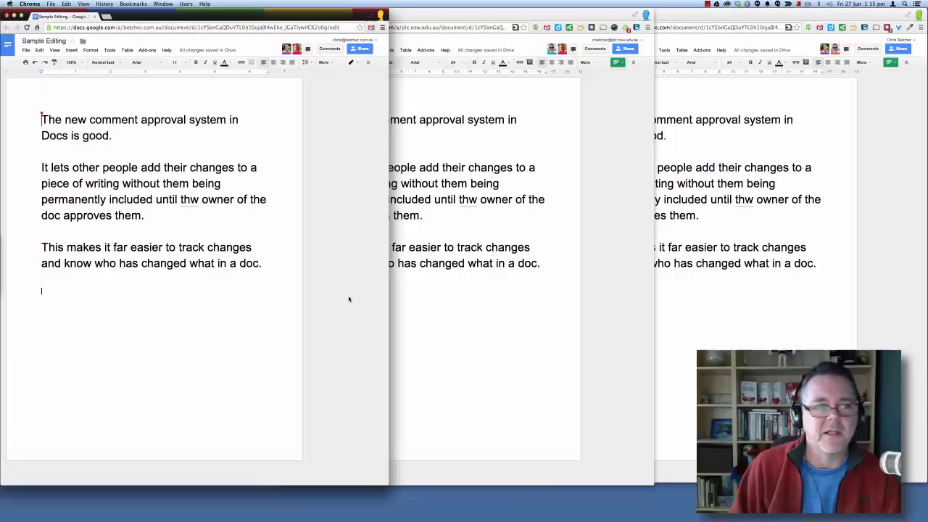
mouse_move(368, 303)
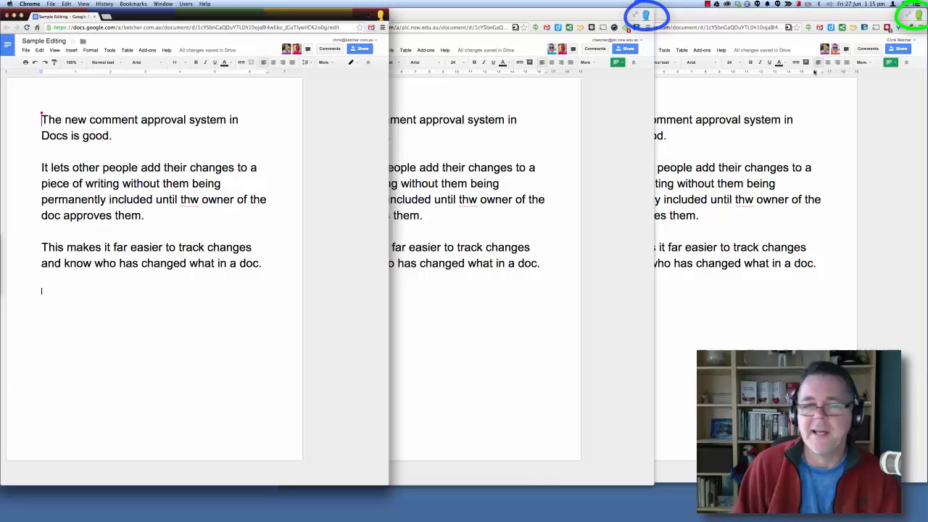
mouse_move(271, 179)
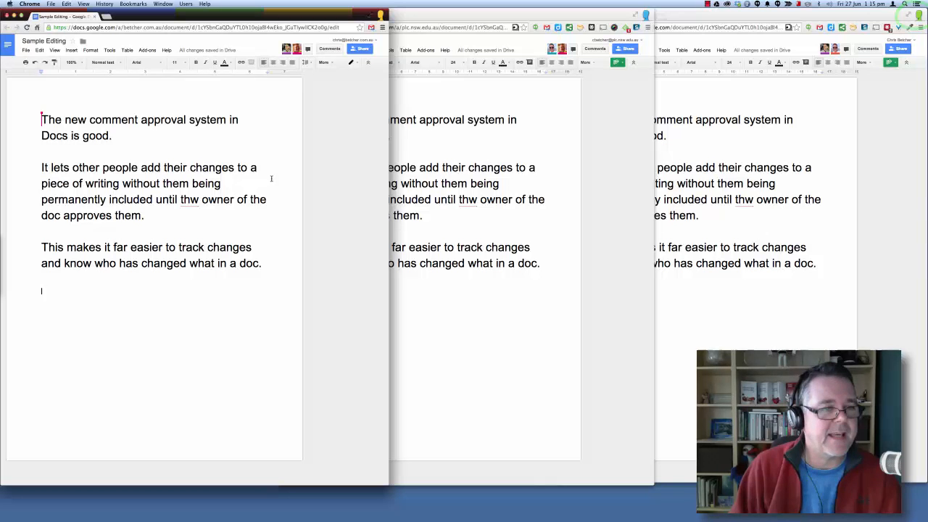
mouse_move(180, 238)
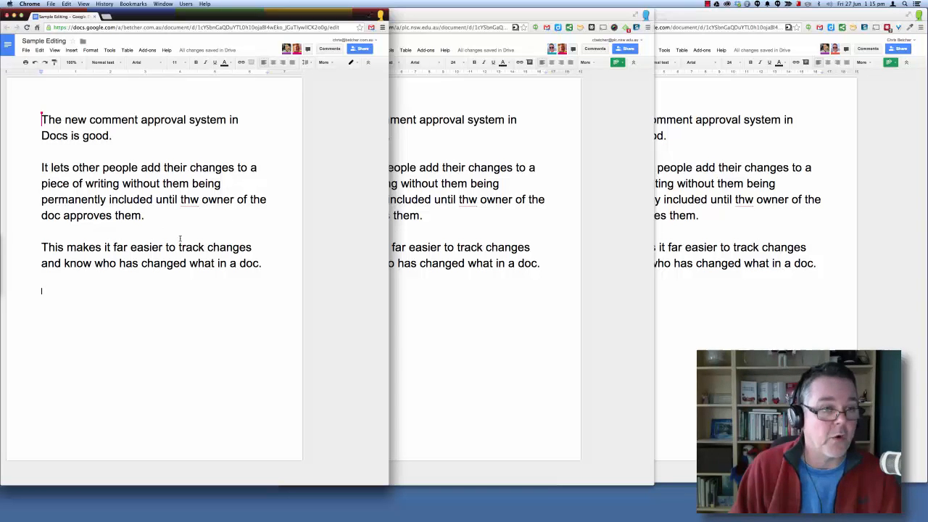
mouse_move(459, 312)
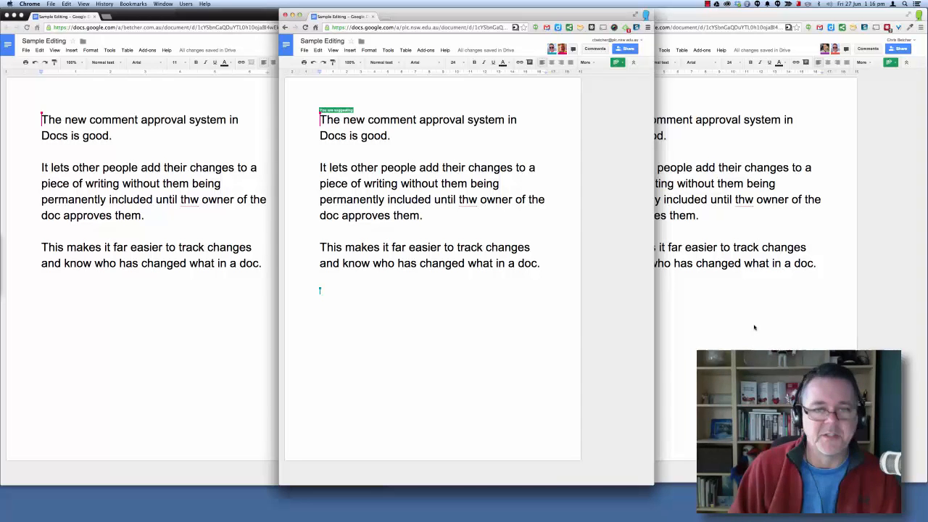
mouse_move(597, 194)
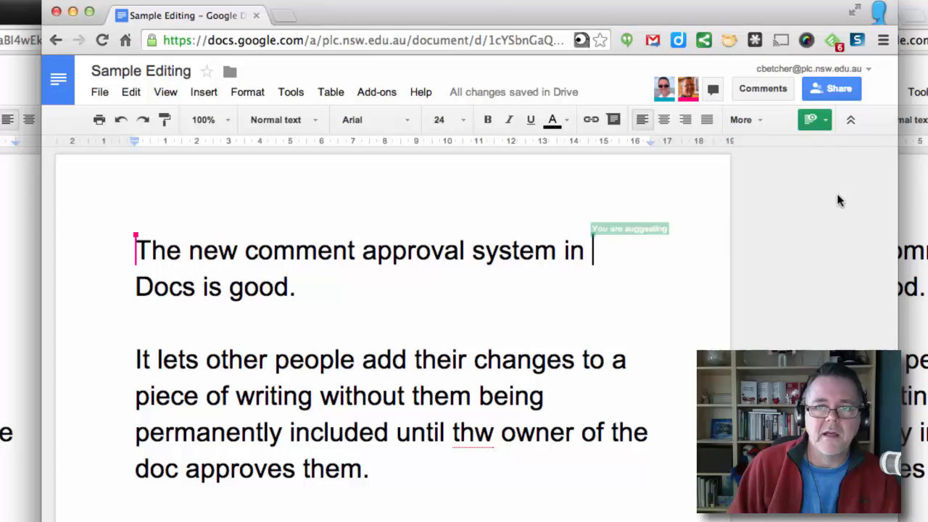
click(814, 119)
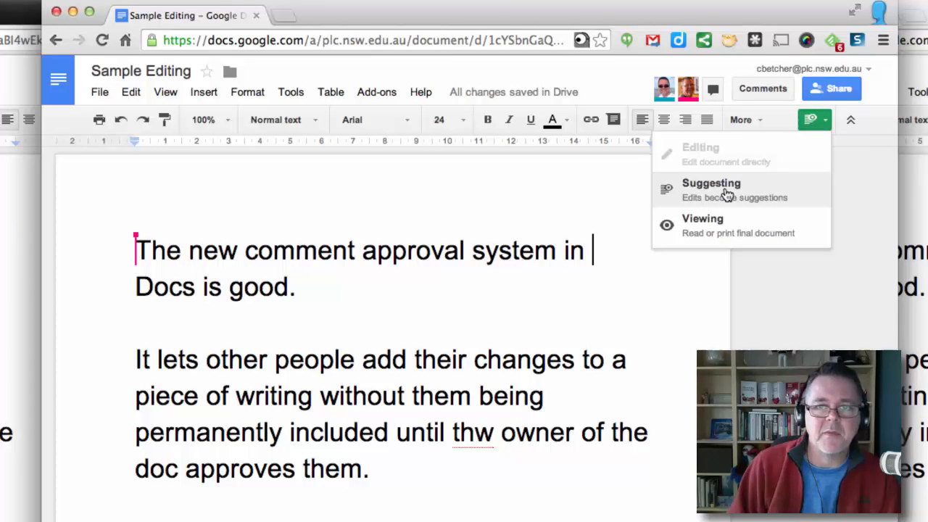
mouse_move(728, 237)
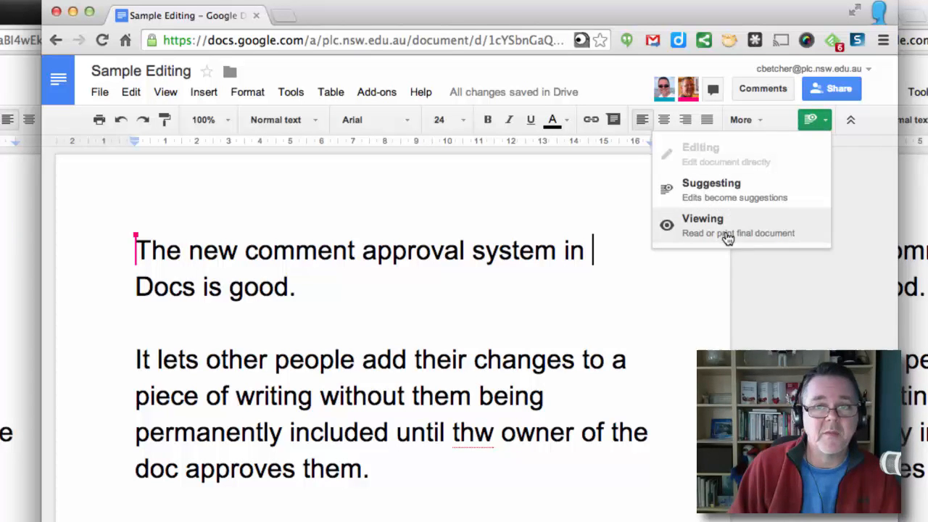
click(702, 225)
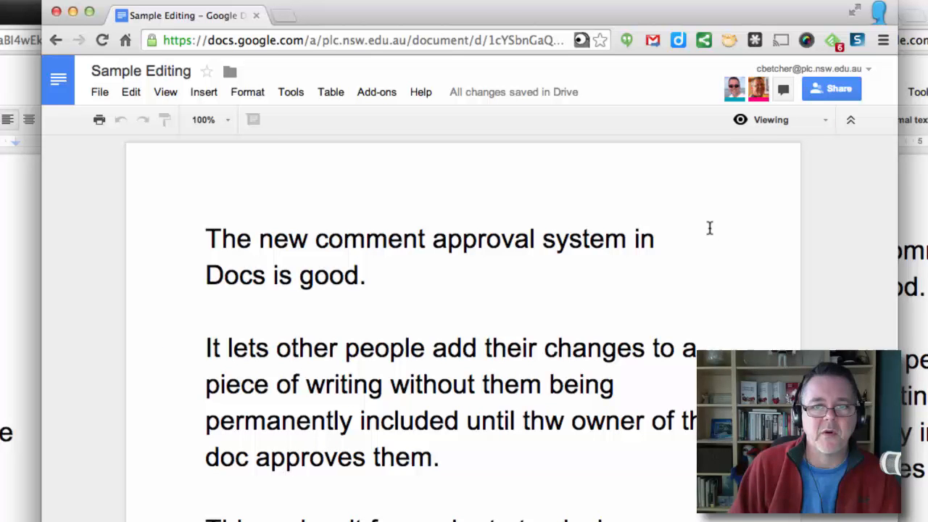
mouse_move(758, 155)
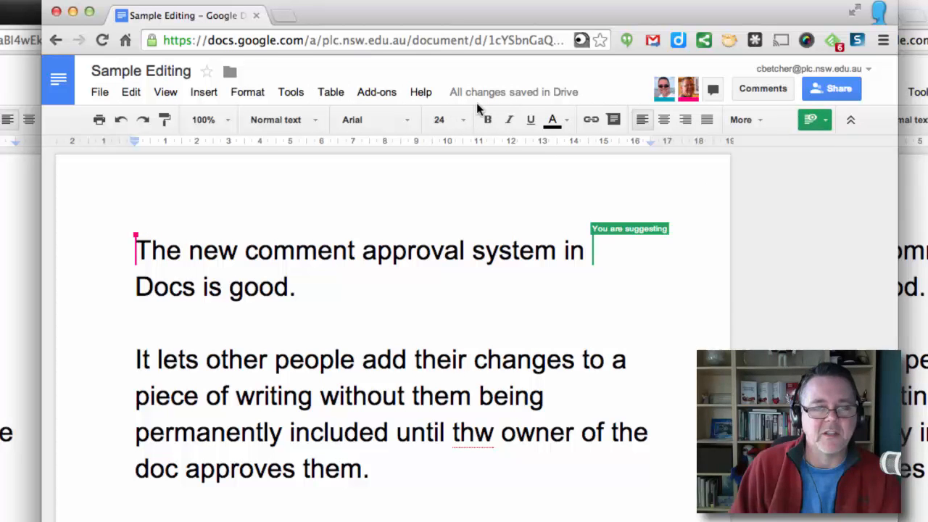
mouse_move(507, 388)
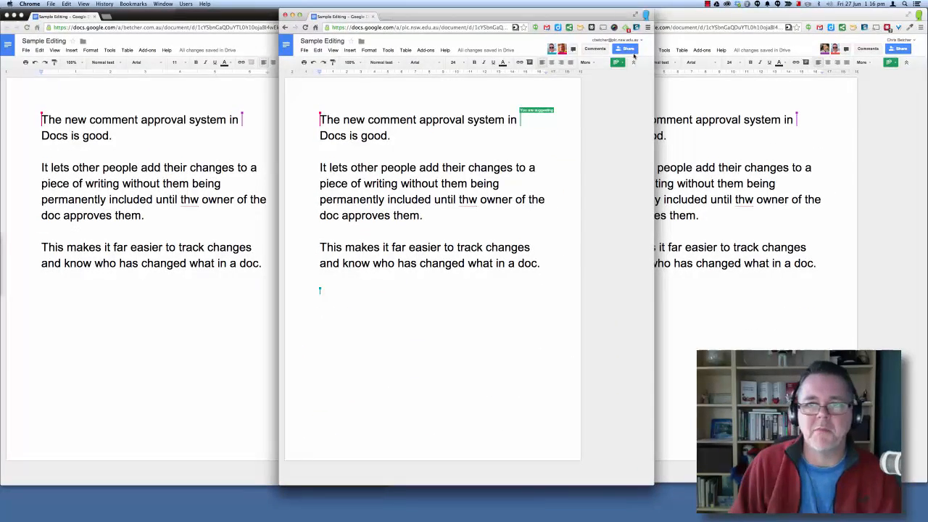
Suggest 'awesome' in place of 'good' and reply 'This is a better word'.
double_click(373, 135)
text(awesome)
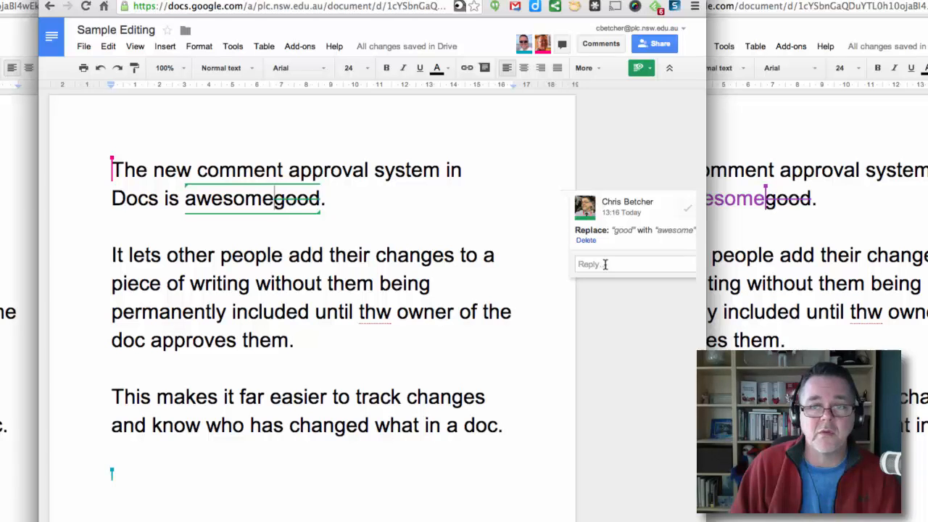
click(634, 263)
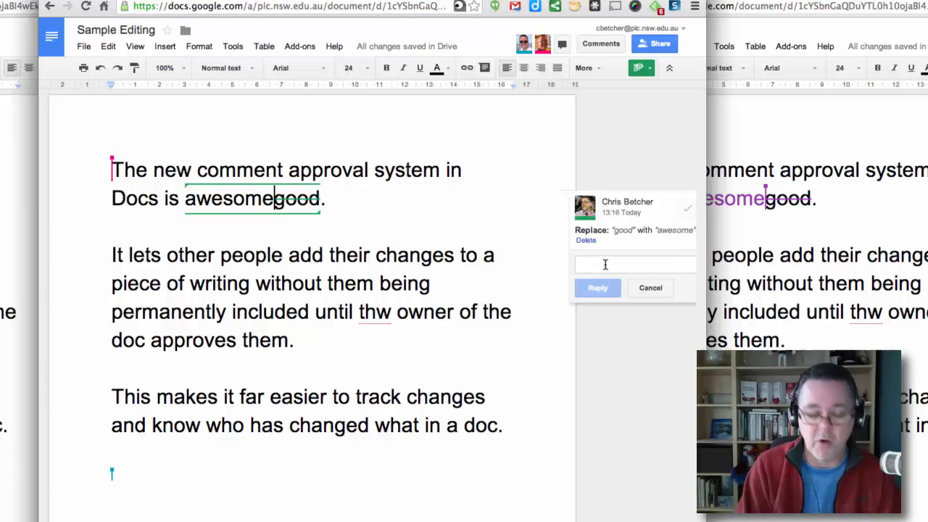
text(This is a better word)
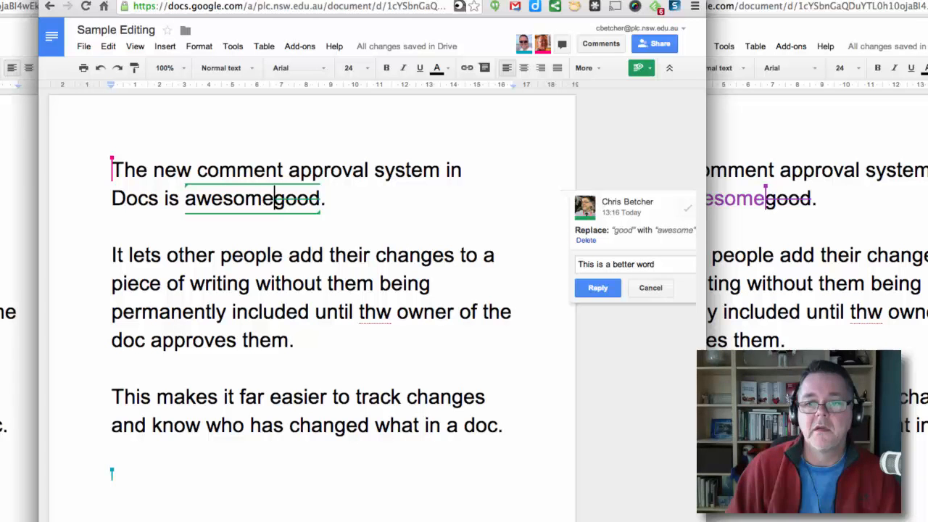
click(597, 288)
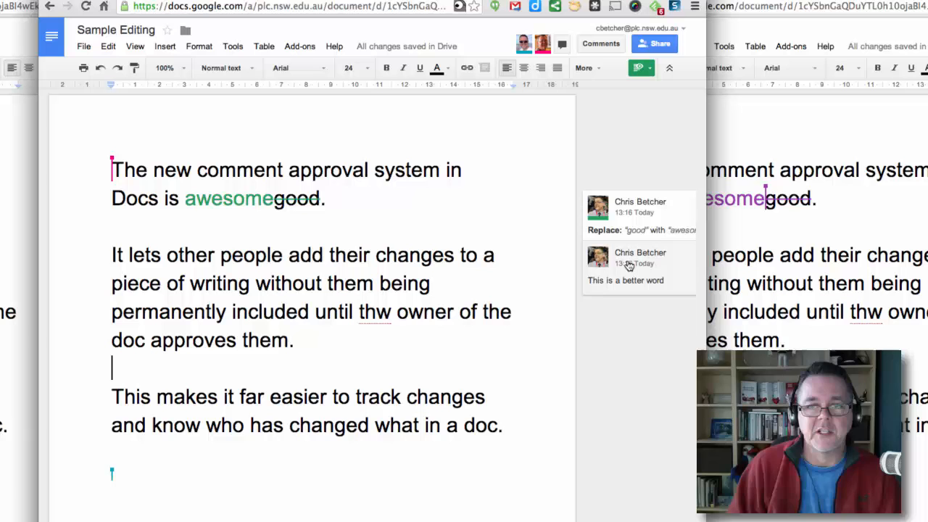
mouse_move(650, 221)
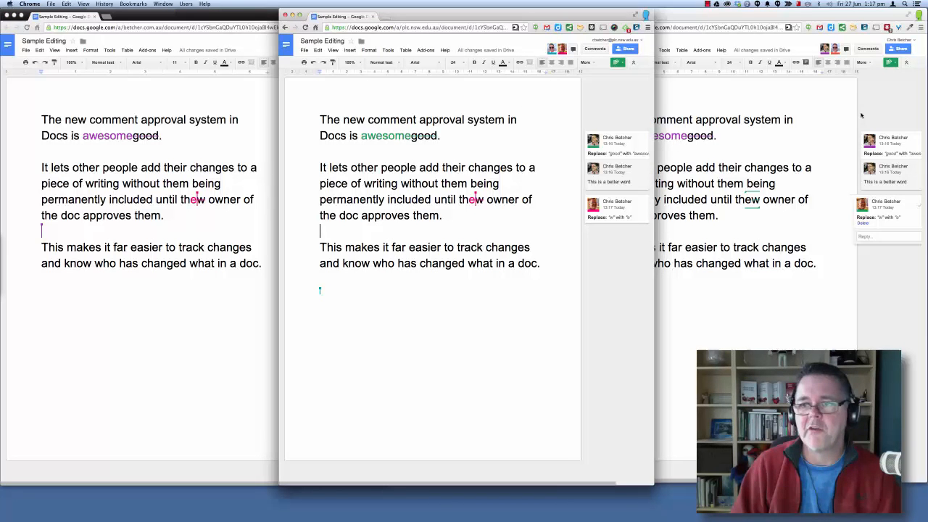
mouse_move(424, 296)
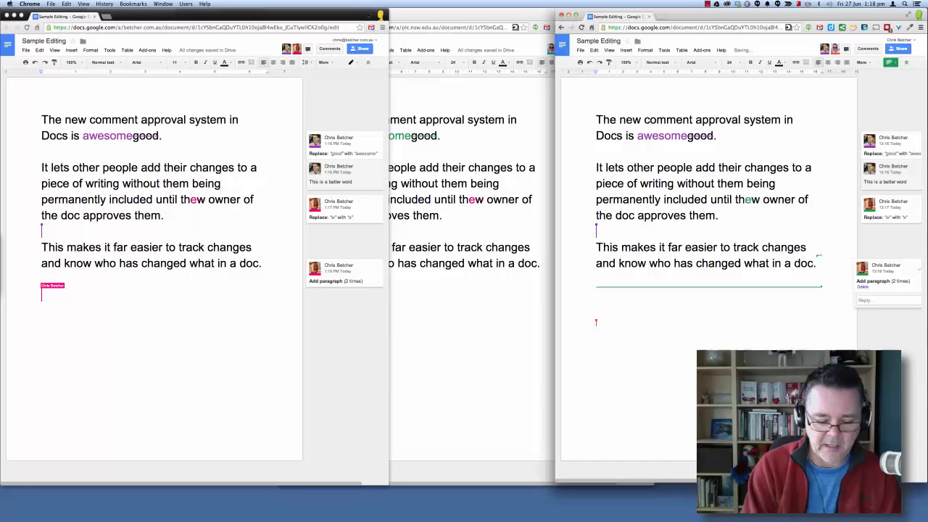
Type the suggested sentence 'I like this.' after the final paragraph.
text(I like this)
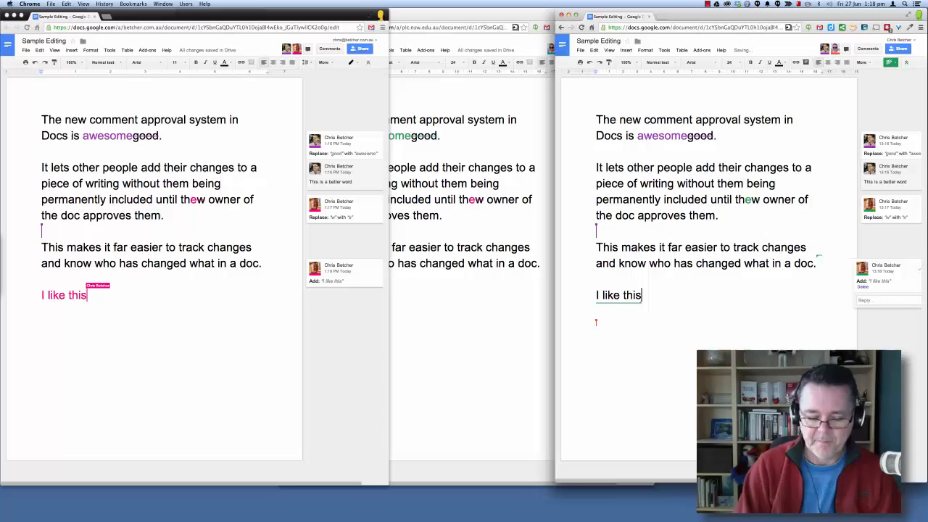
text(.)
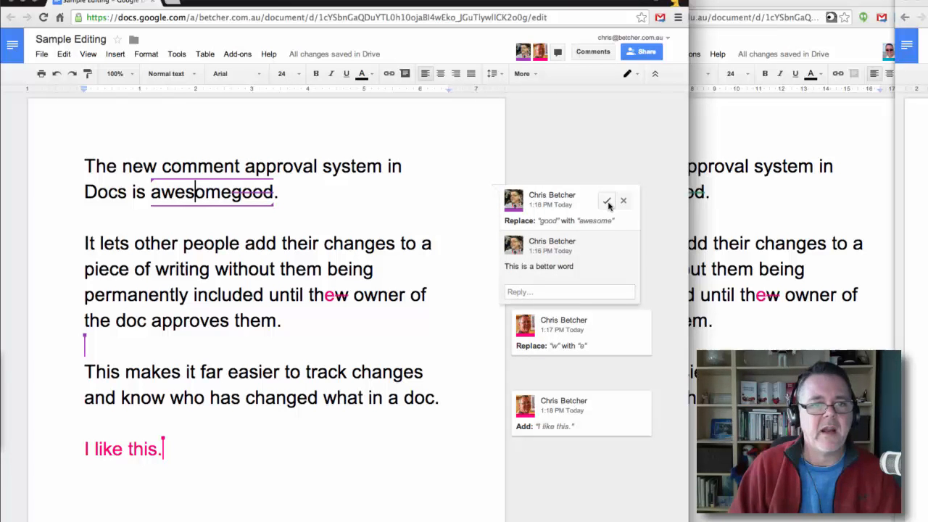
mouse_move(622, 200)
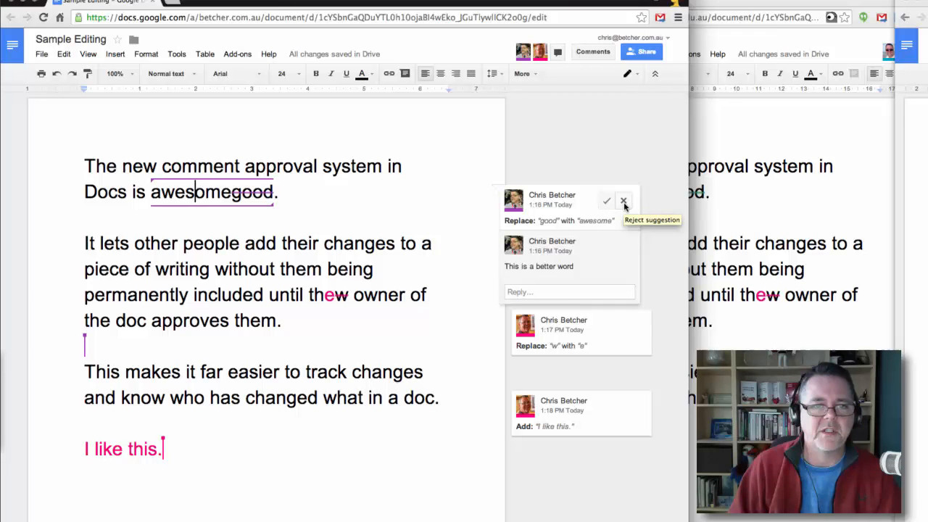
mouse_move(606, 200)
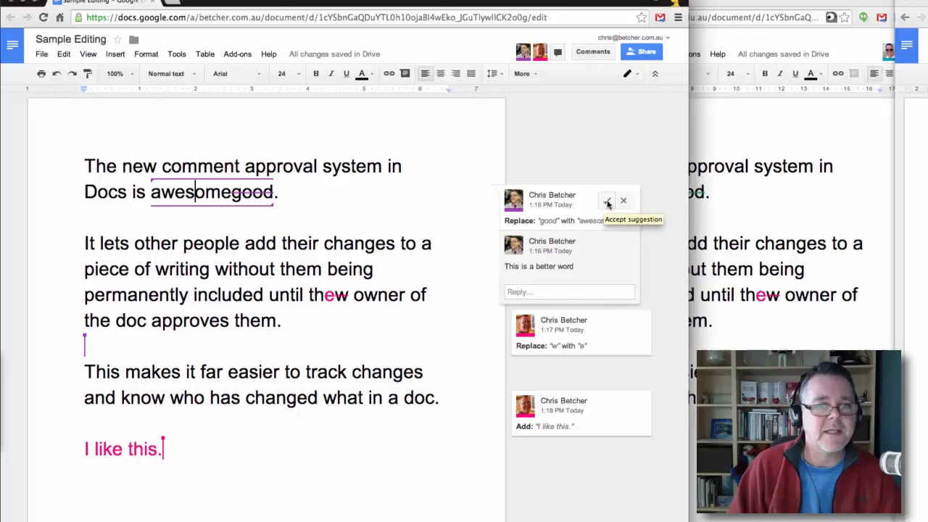
Accept the 'good' to 'awesome' and 'thw' to 'the' suggestions as owner.
click(606, 201)
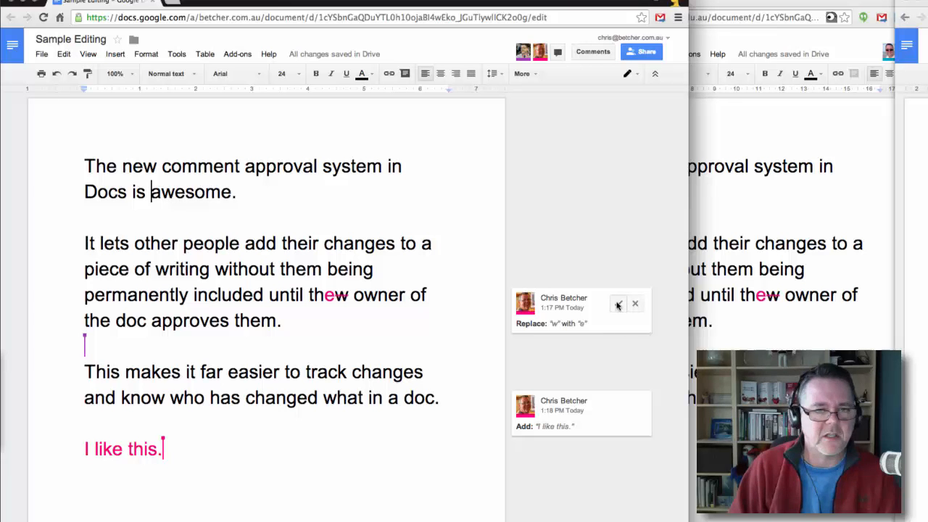
click(618, 303)
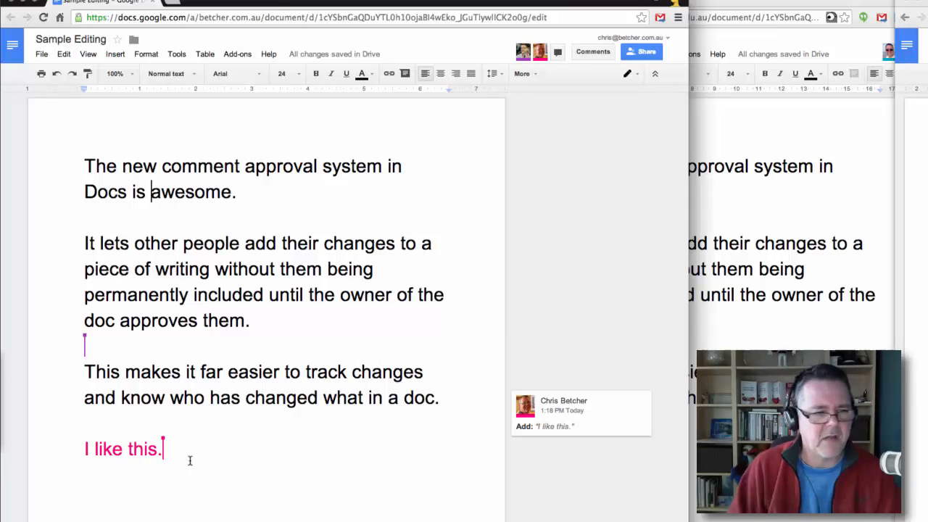
mouse_move(581, 413)
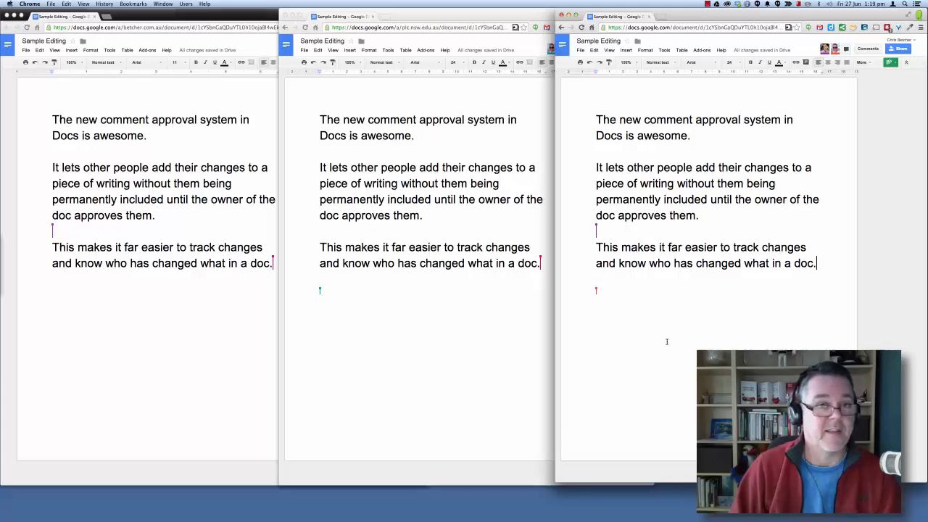
mouse_move(635, 102)
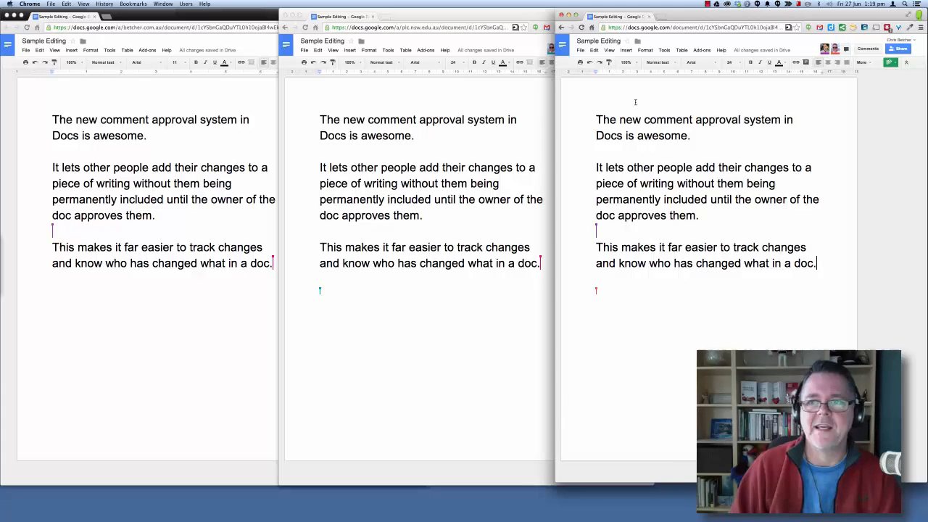